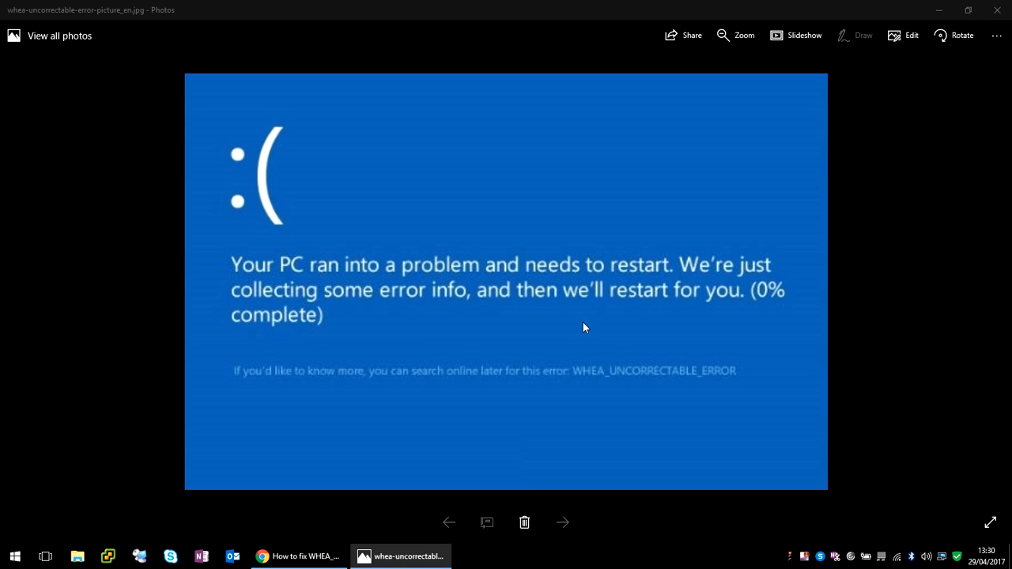
{"action": "mouse_move", "coordinate": [347, 326]}
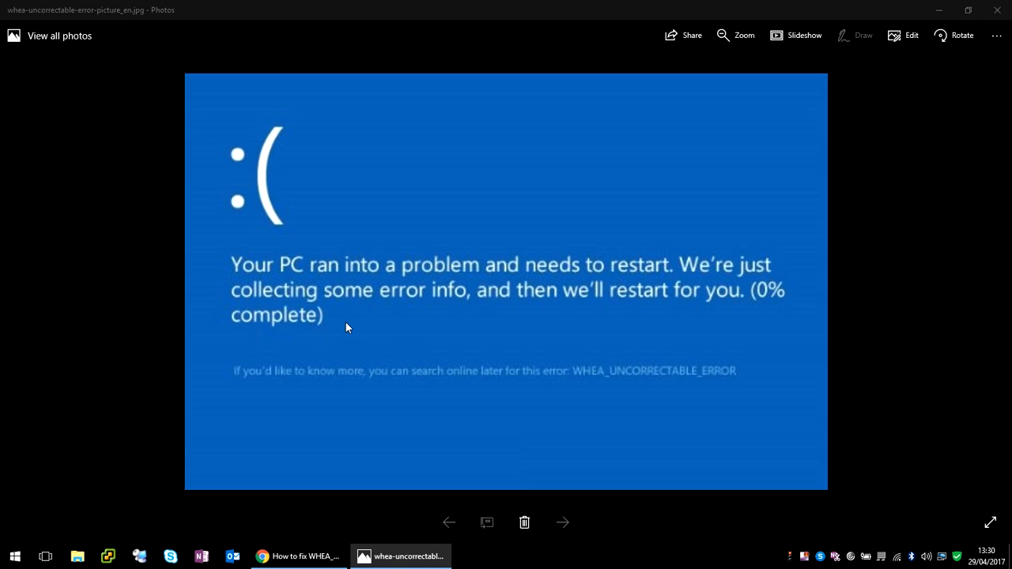
{"action": "mouse_move", "coordinate": [557, 351]}
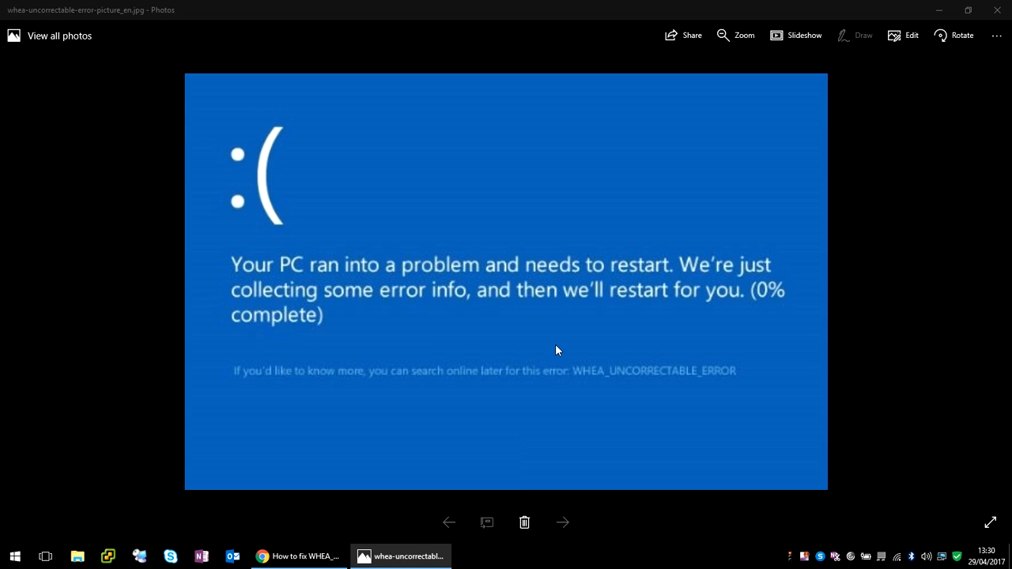
{"action": "mouse_move", "coordinate": [275, 307]}
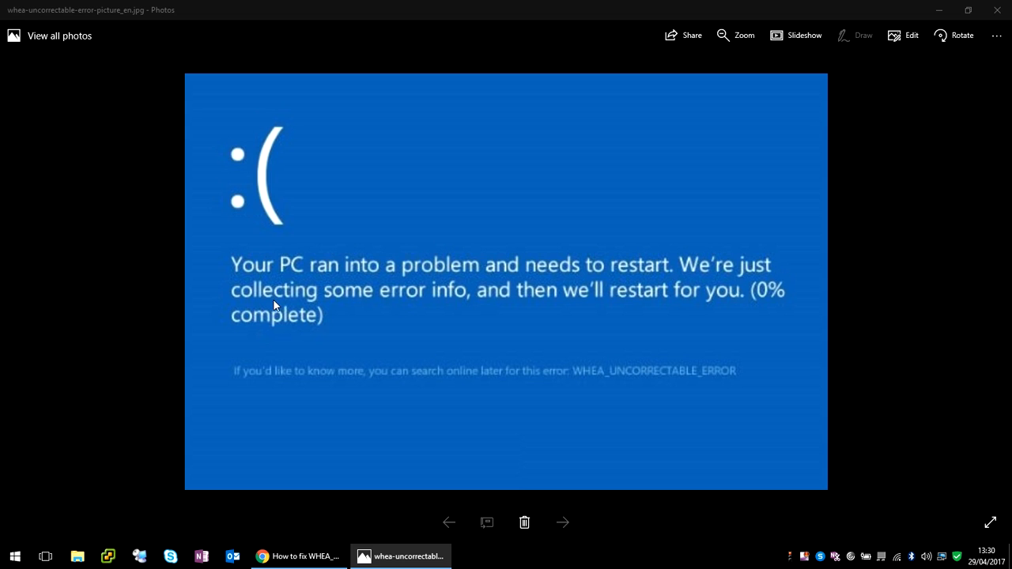
{"action": "mouse_move", "coordinate": [465, 332]}
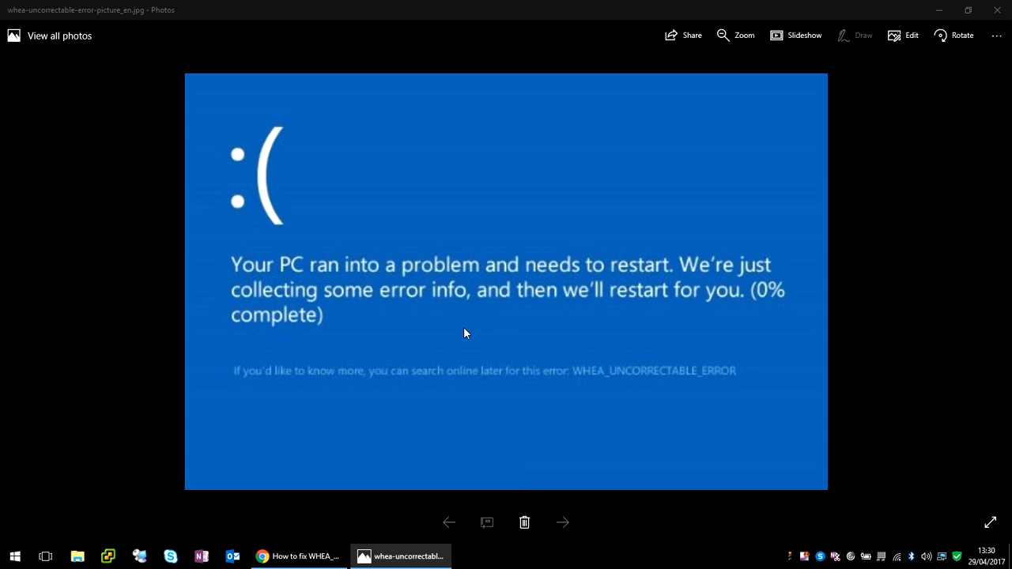
{"action": "mouse_move", "coordinate": [597, 388]}
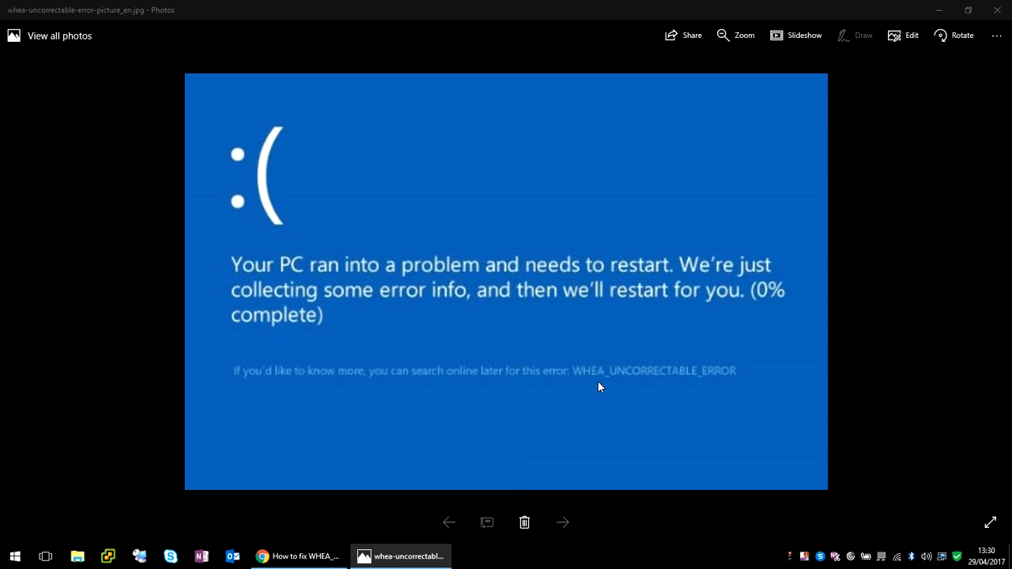
{"action": "mouse_move", "coordinate": [588, 389]}
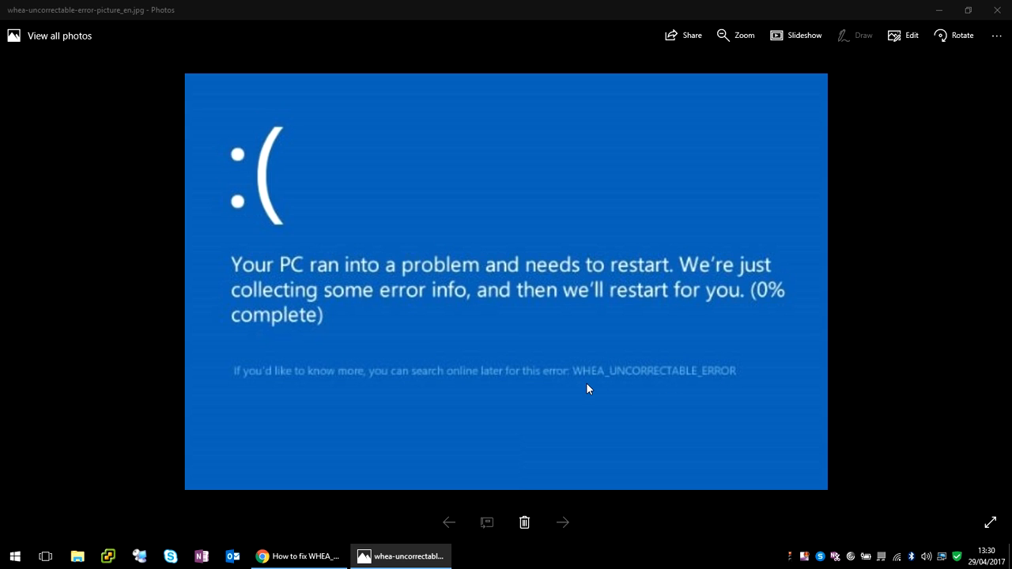
{"action": "mouse_move", "coordinate": [585, 386]}
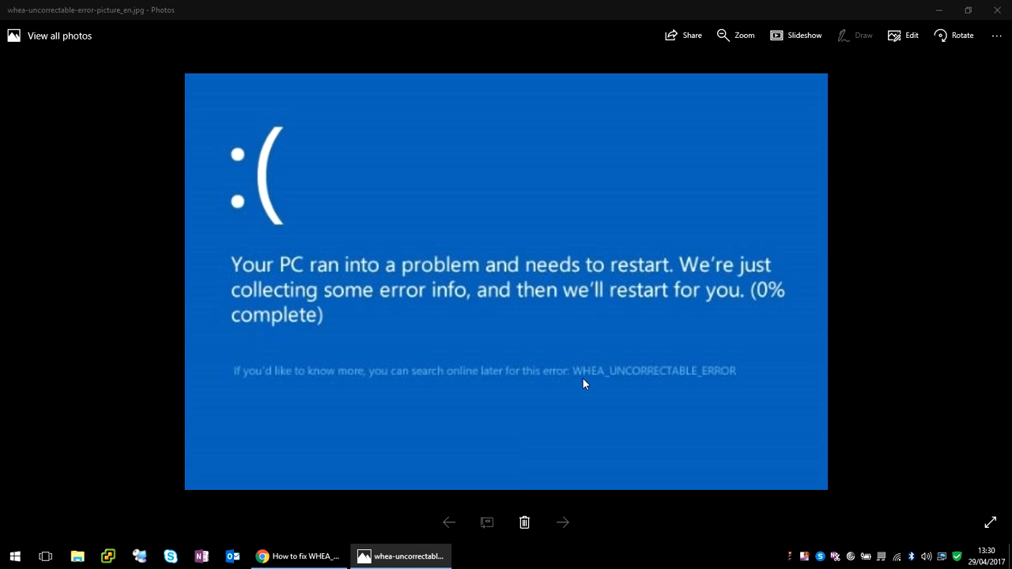
{"action": "mouse_move", "coordinate": [631, 385]}
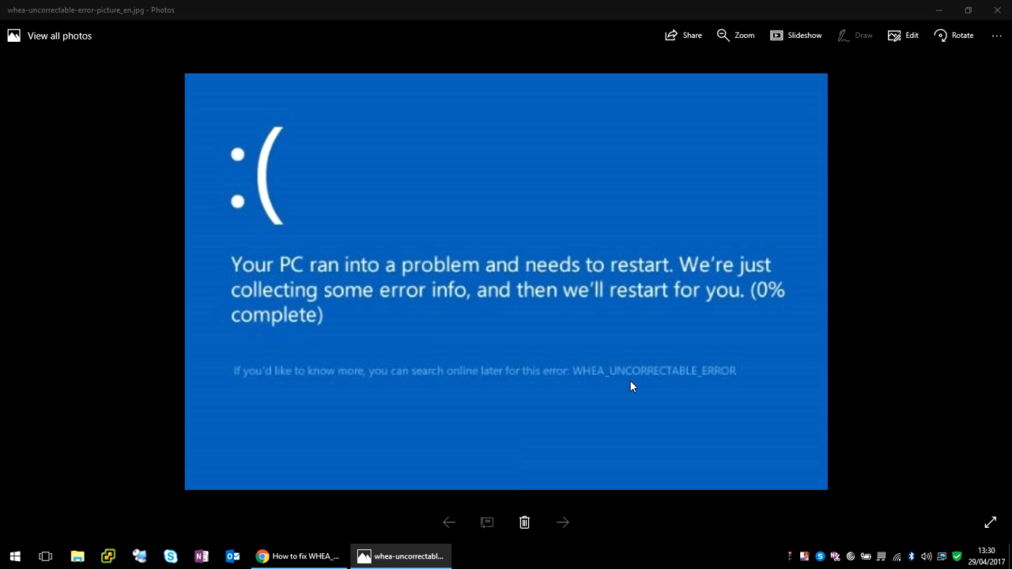
{"action": "mouse_move", "coordinate": [933, 256]}
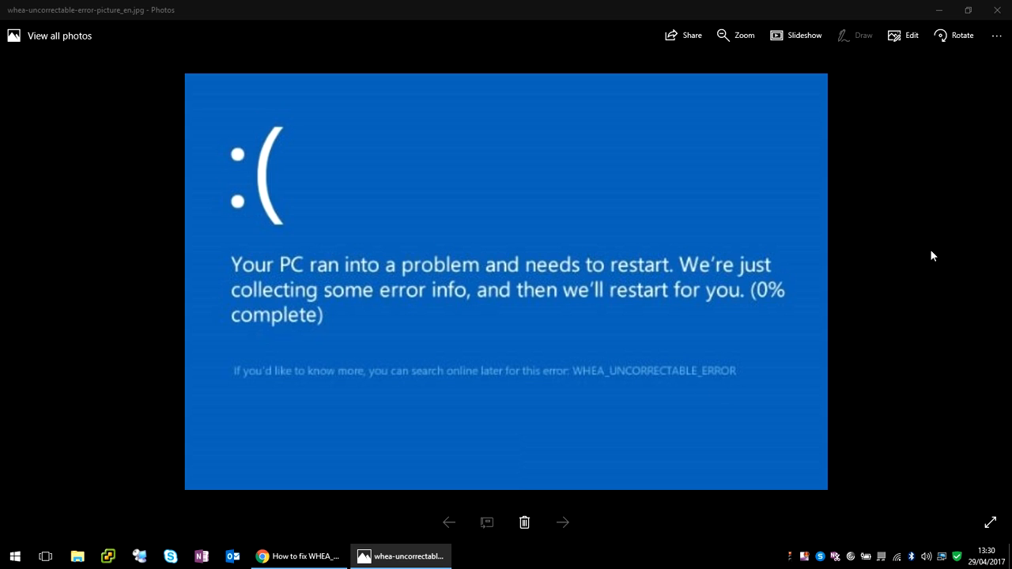
Close the error photo and launch Device Manager via a Start search for 'device'
{"action": "left_click", "coordinate": [996, 10]}
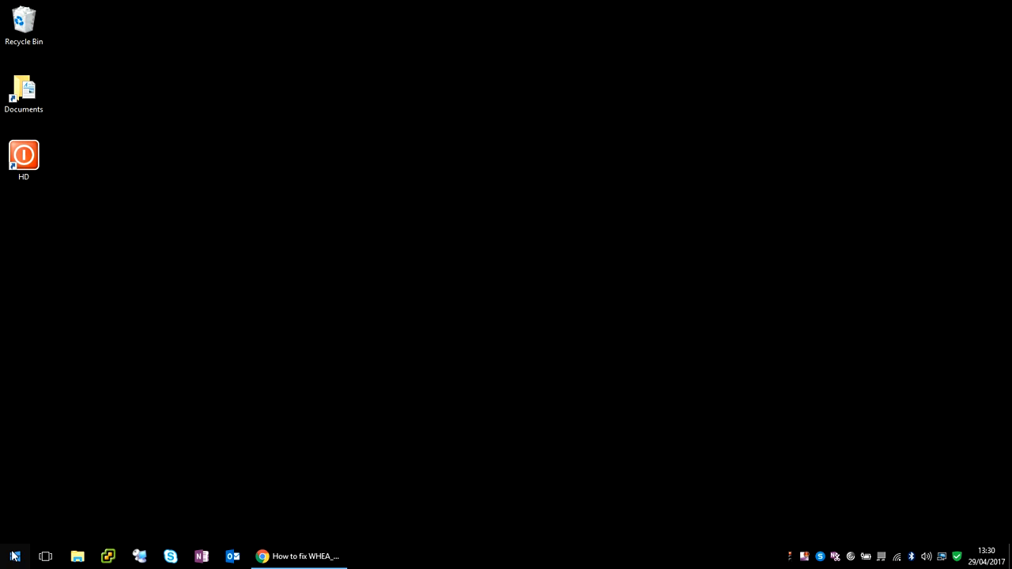
{"action": "left_click", "coordinate": [13, 556]}
{"action": "type", "text": "device"}
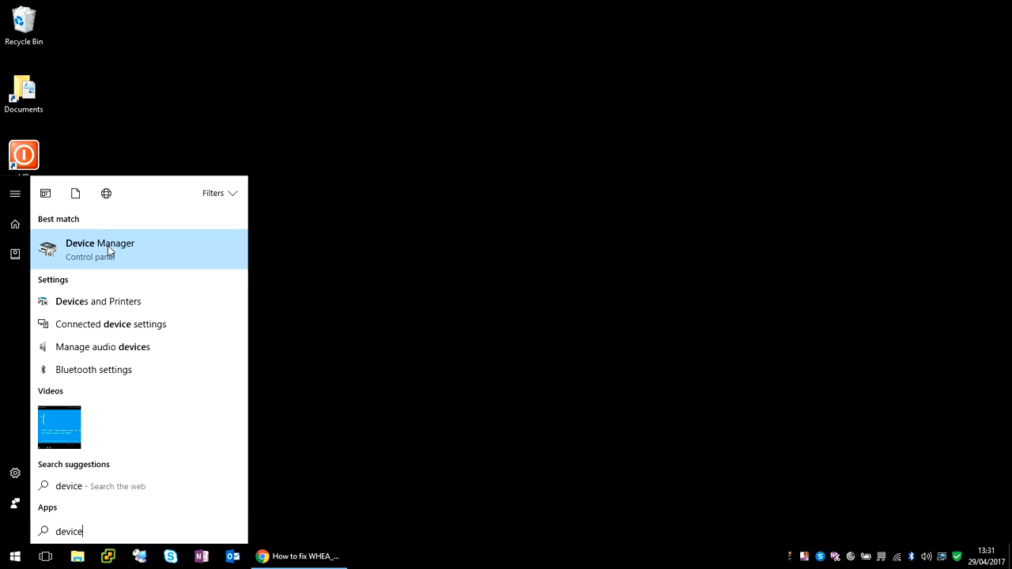
{"action": "left_click", "coordinate": [99, 249]}
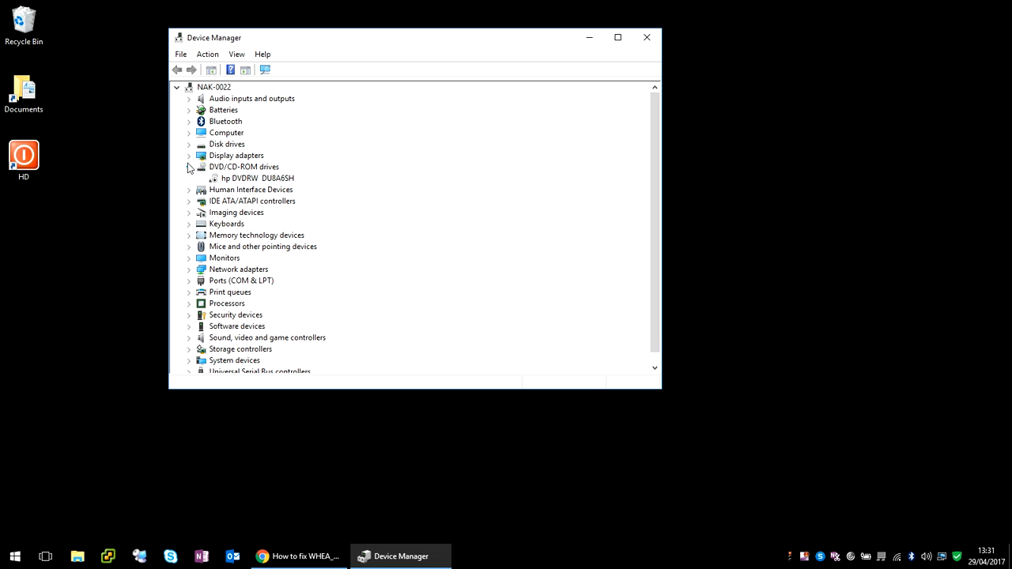
Update the Intel(R) HD Graphics 4600 driver under Display adapters, searching automatically for software
{"action": "left_click", "coordinate": [190, 155]}
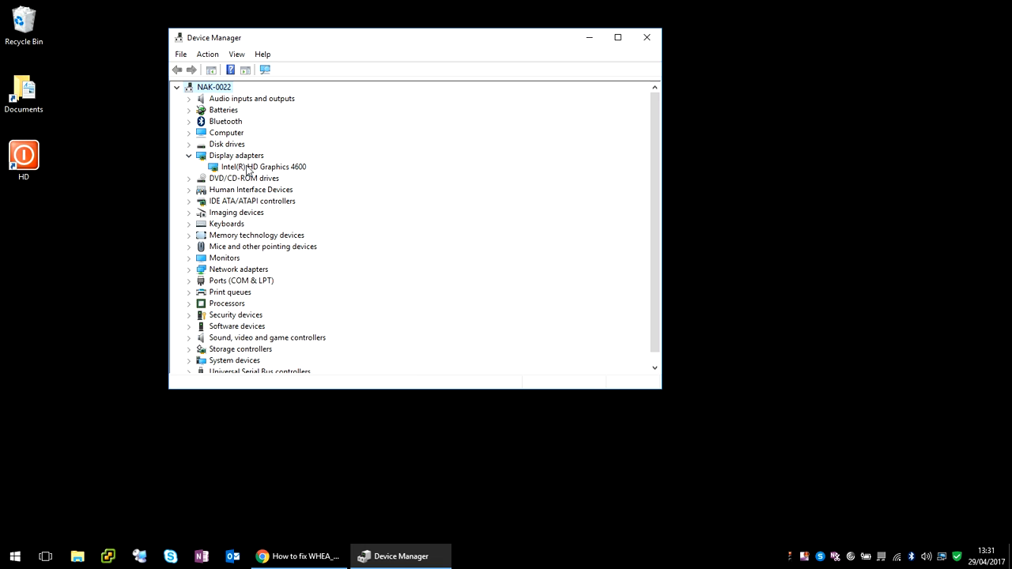
{"action": "left_click", "coordinate": [264, 167]}
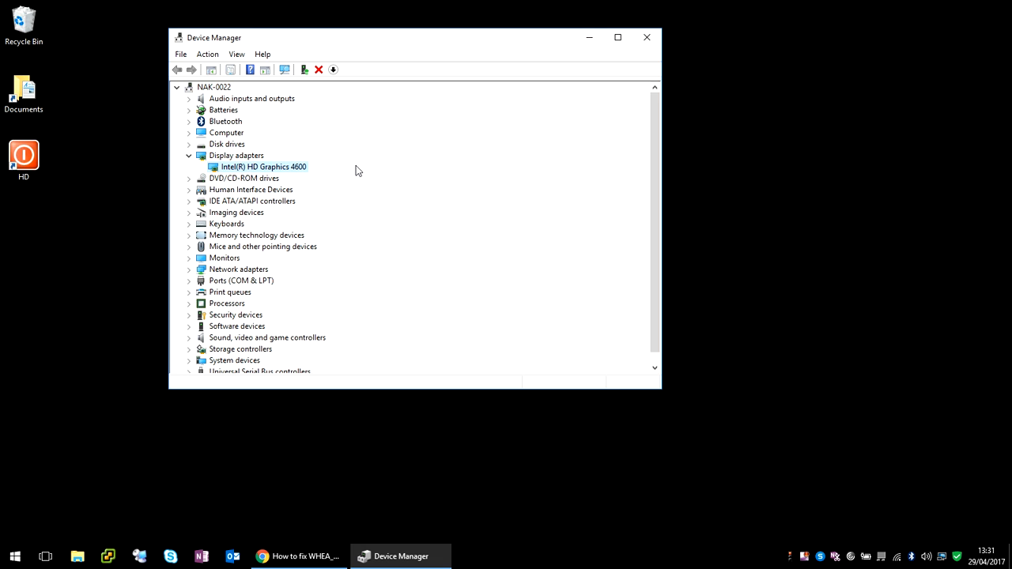
{"action": "mouse_move", "coordinate": [335, 168]}
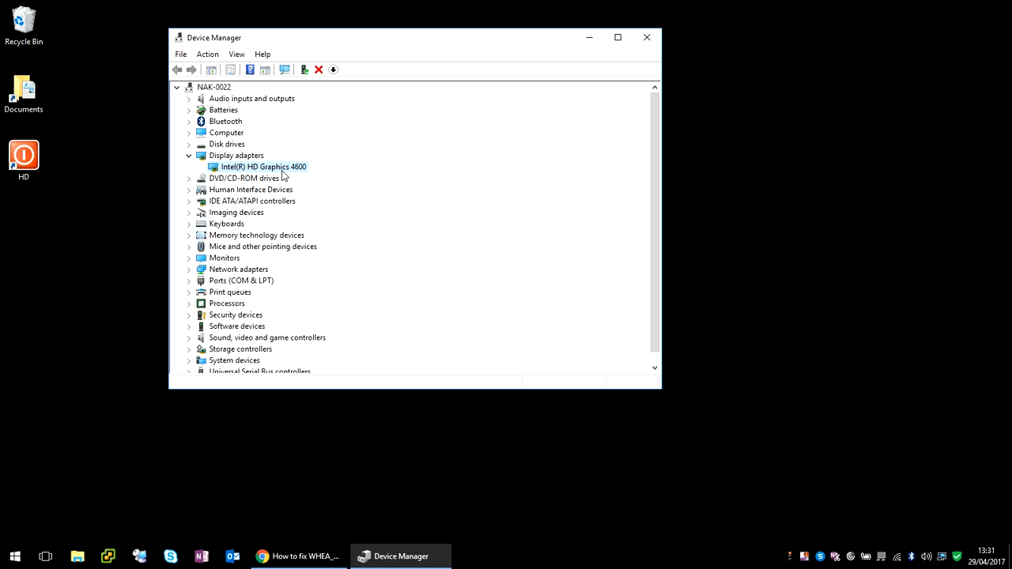
{"action": "right_click", "coordinate": [262, 167]}
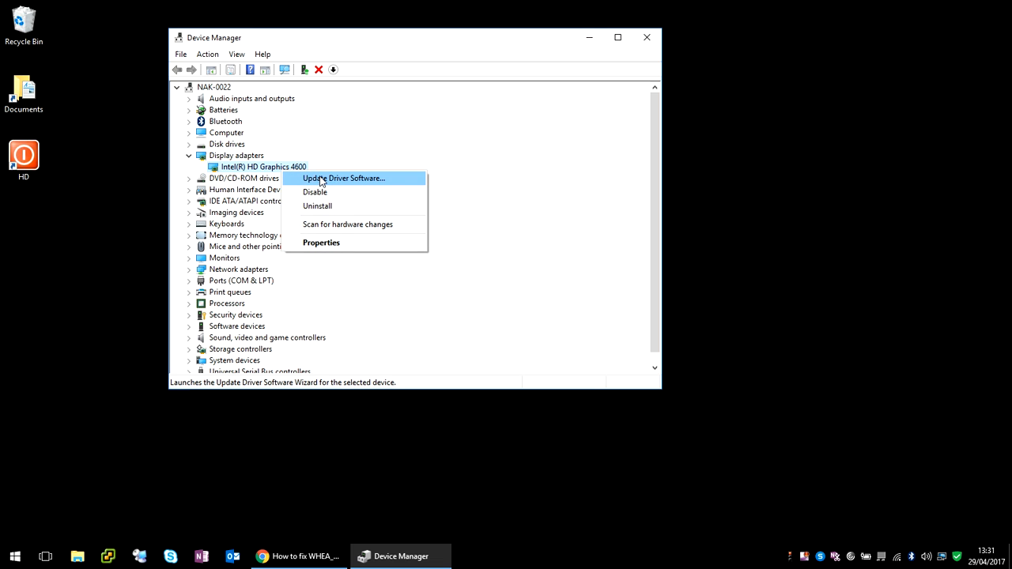
{"action": "mouse_move", "coordinate": [339, 183]}
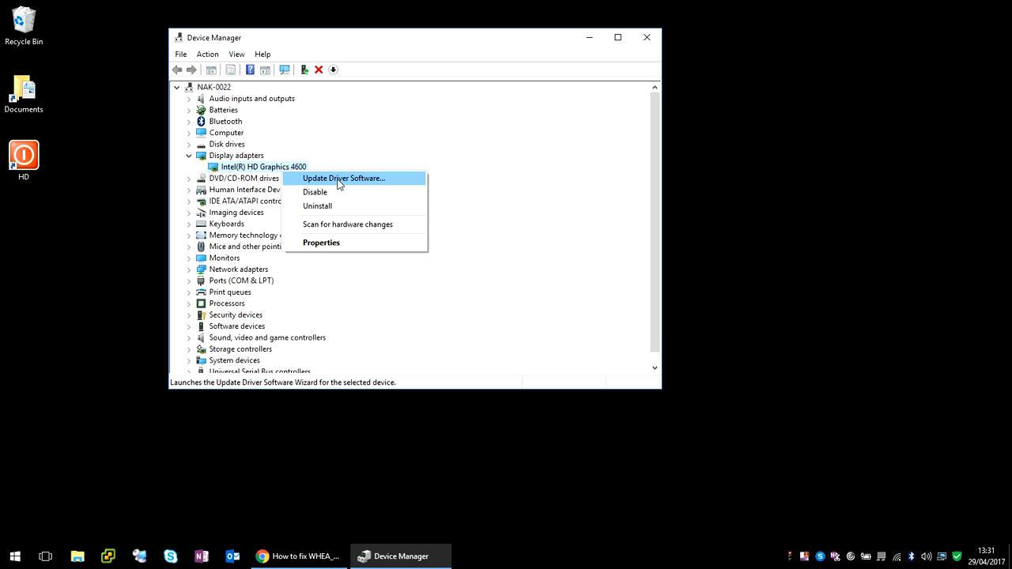
{"action": "left_click", "coordinate": [343, 177]}
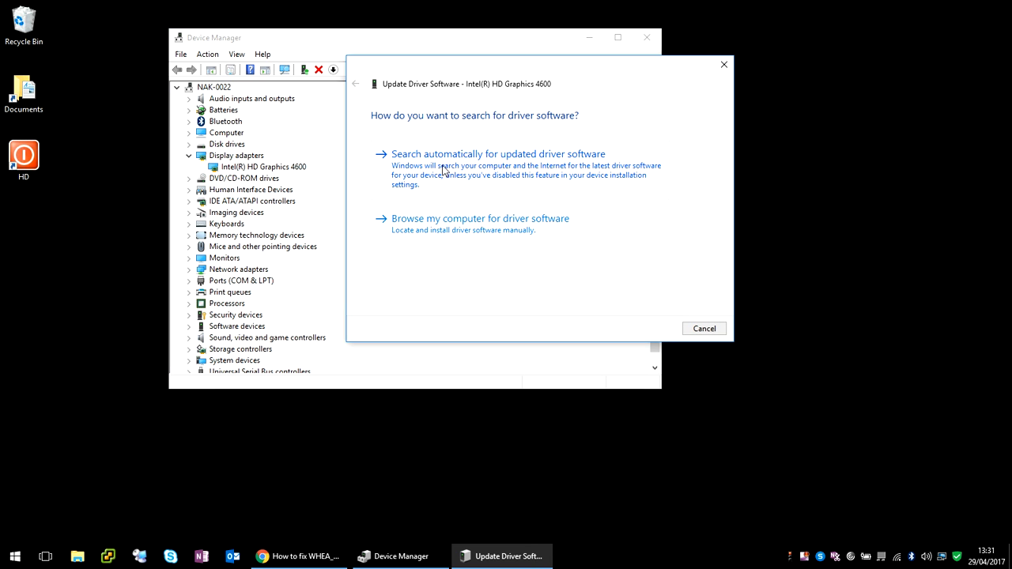
{"action": "left_click", "coordinate": [498, 154]}
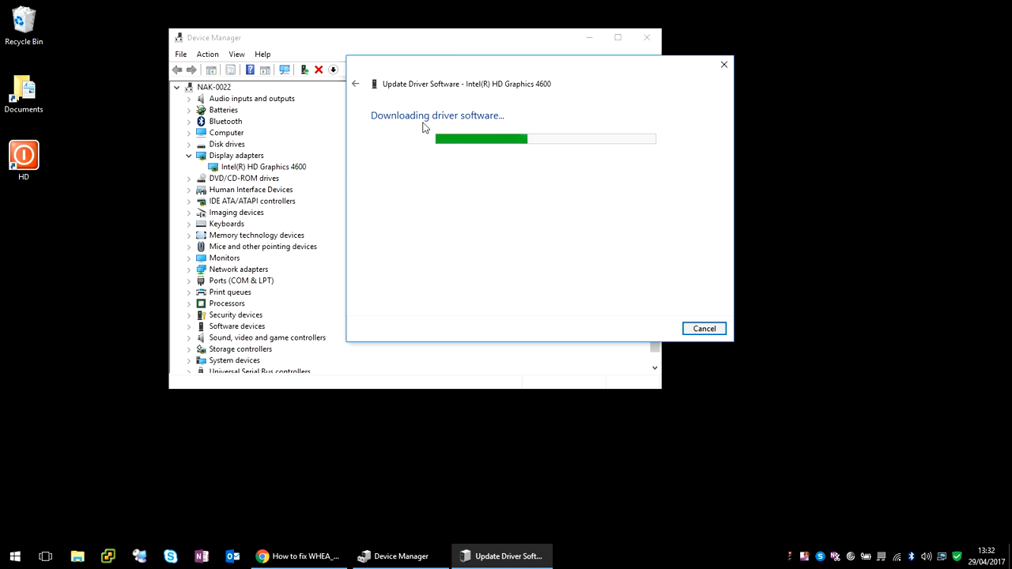
{"action": "mouse_move", "coordinate": [455, 64]}
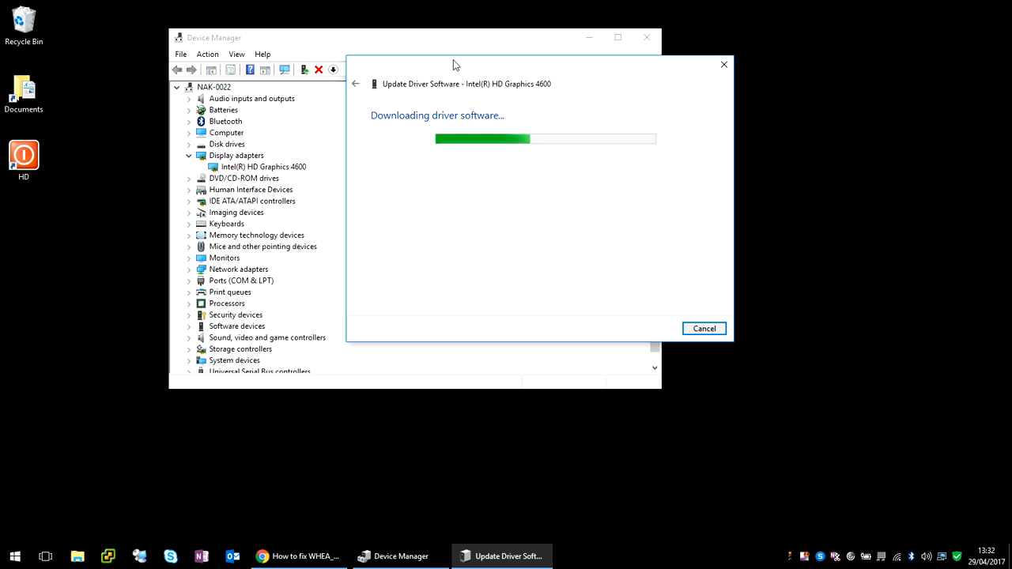